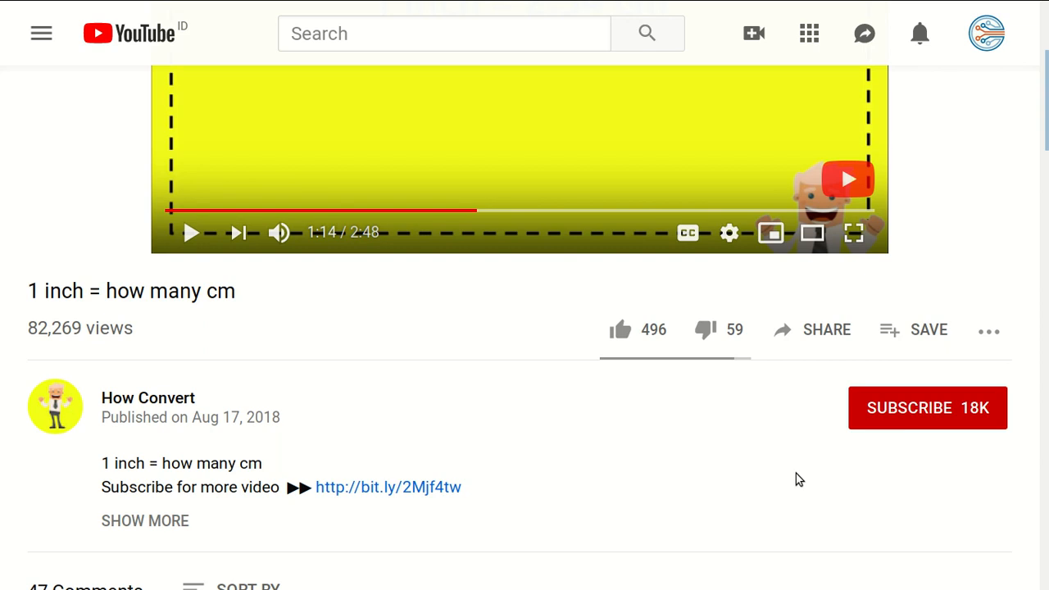
{"action": "mouse_move", "coordinate": [492, 354]}
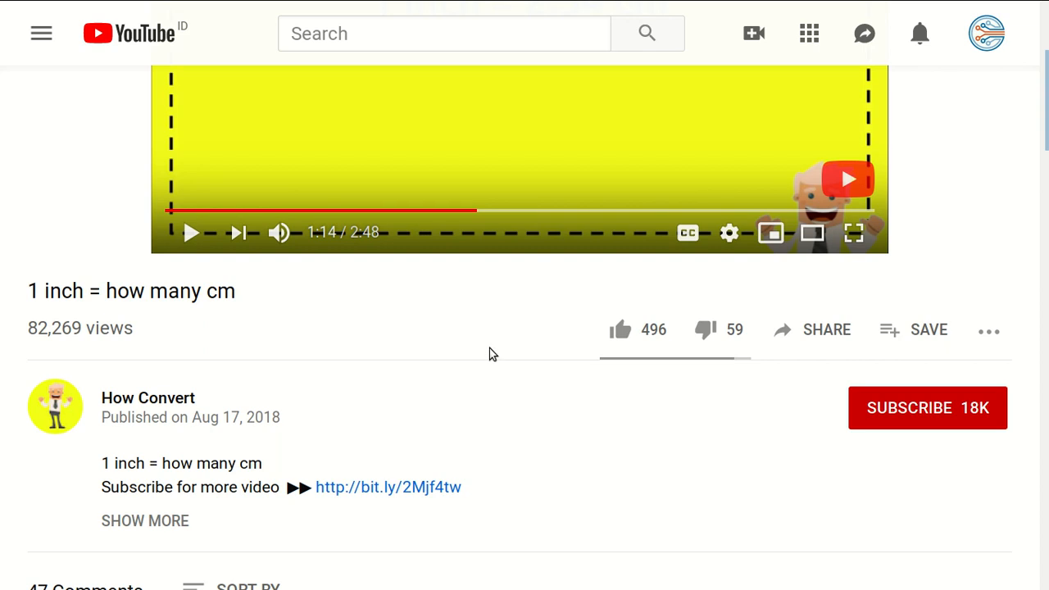
{"action": "mouse_move", "coordinate": [646, 330]}
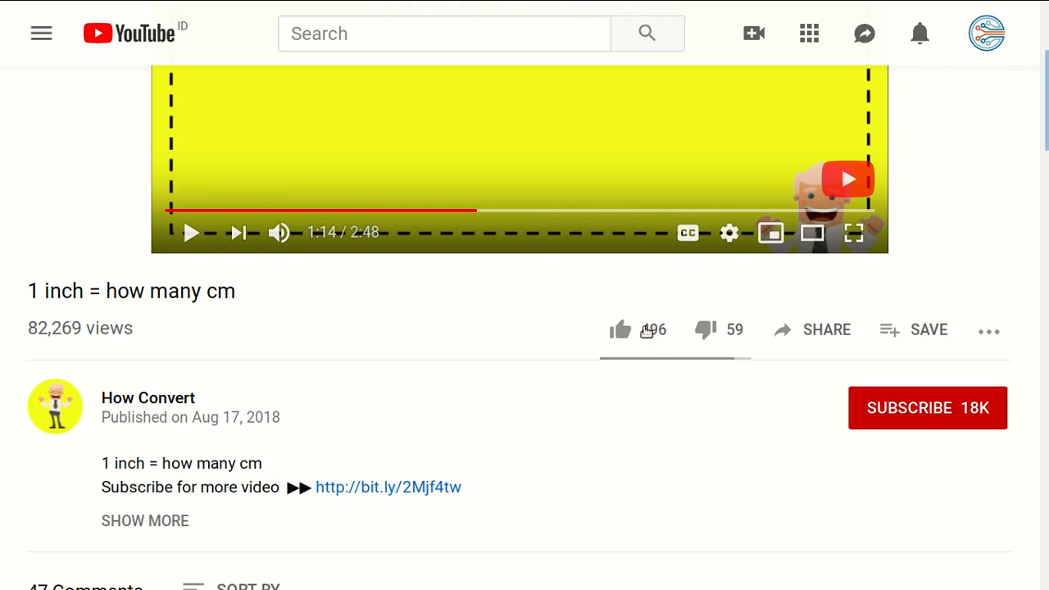
Step: Like the '1 inch = how many cm' video, raising its likes to 497
{"action": "left_click", "coordinate": [619, 329]}
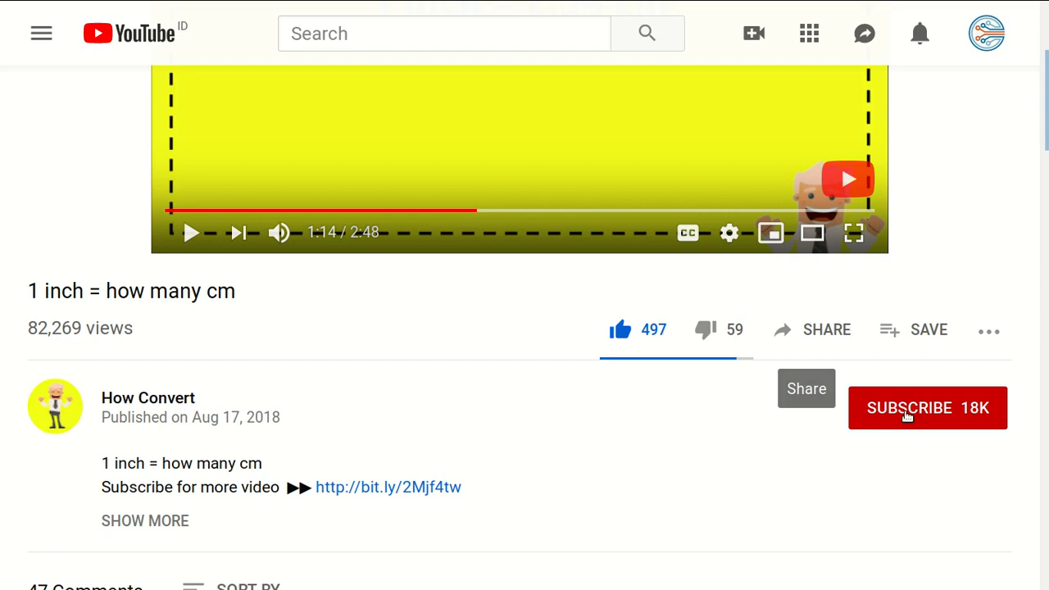
Step: Subscribe to the How Convert channel, bringing it to 18K subscribers
{"action": "left_click", "coordinate": [926, 407]}
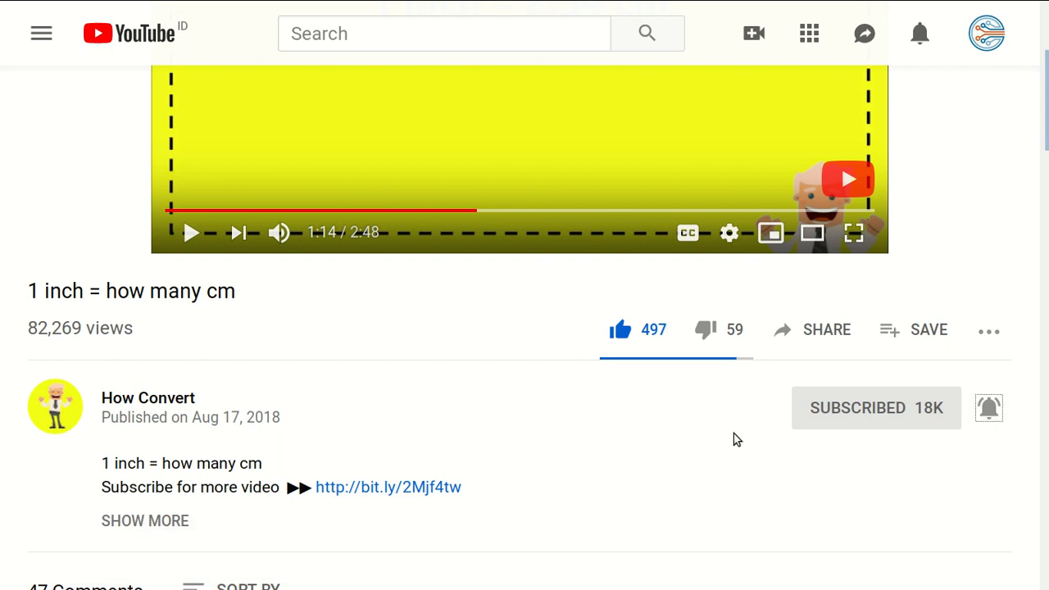
{"action": "mouse_move", "coordinate": [664, 432]}
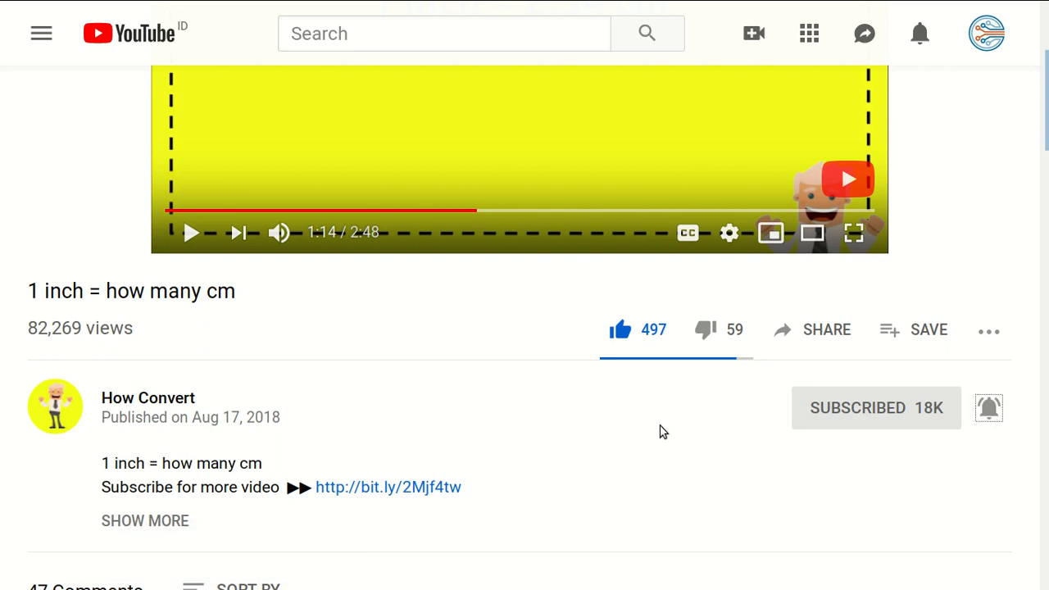
Step: Scroll down to the comments and focus the 'hi thanks pal' draft
{"action": "scroll", "scroll_direction": "down", "scroll_amount": 3}
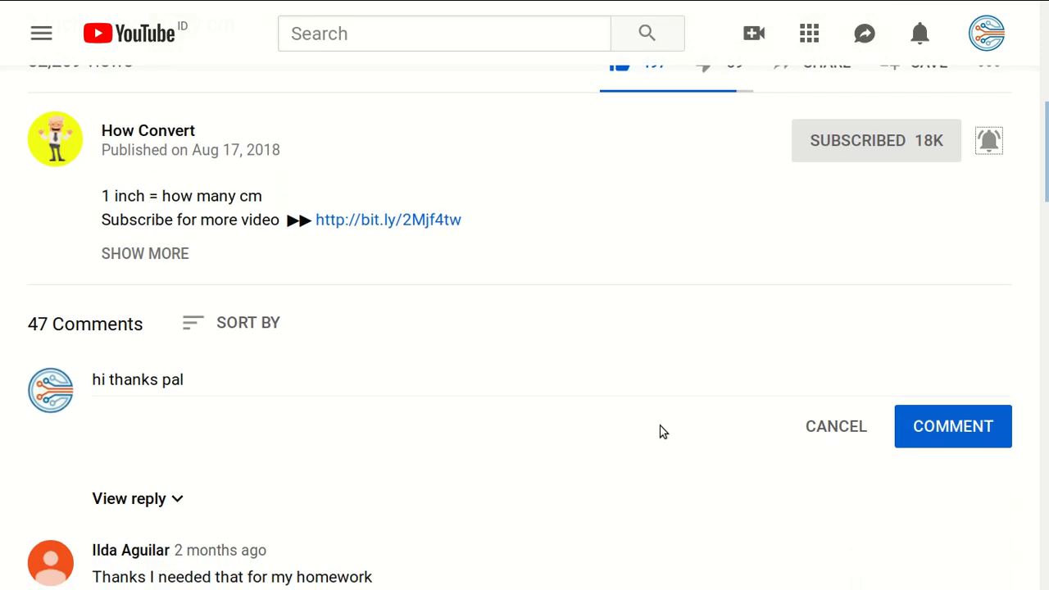
{"action": "scroll", "scroll_direction": "down", "scroll_amount": 3}
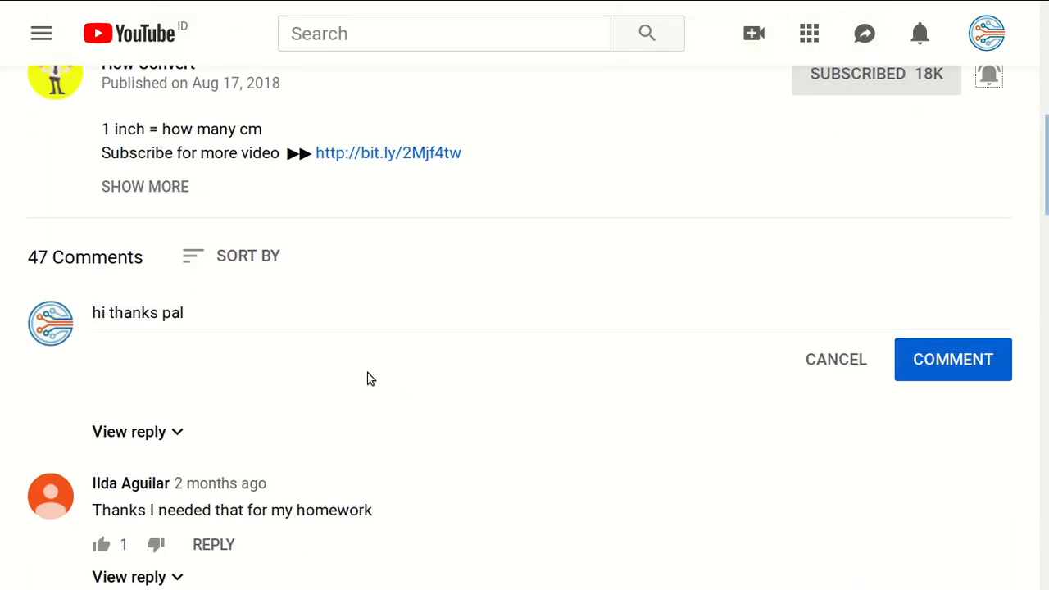
{"action": "left_click", "coordinate": [163, 312]}
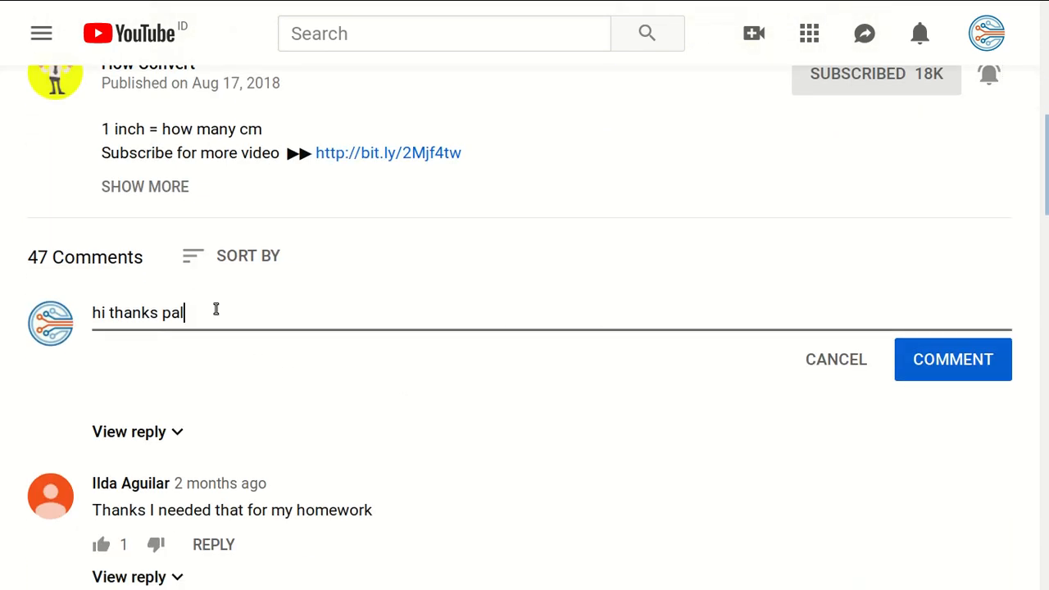
{"action": "mouse_move", "coordinate": [299, 374]}
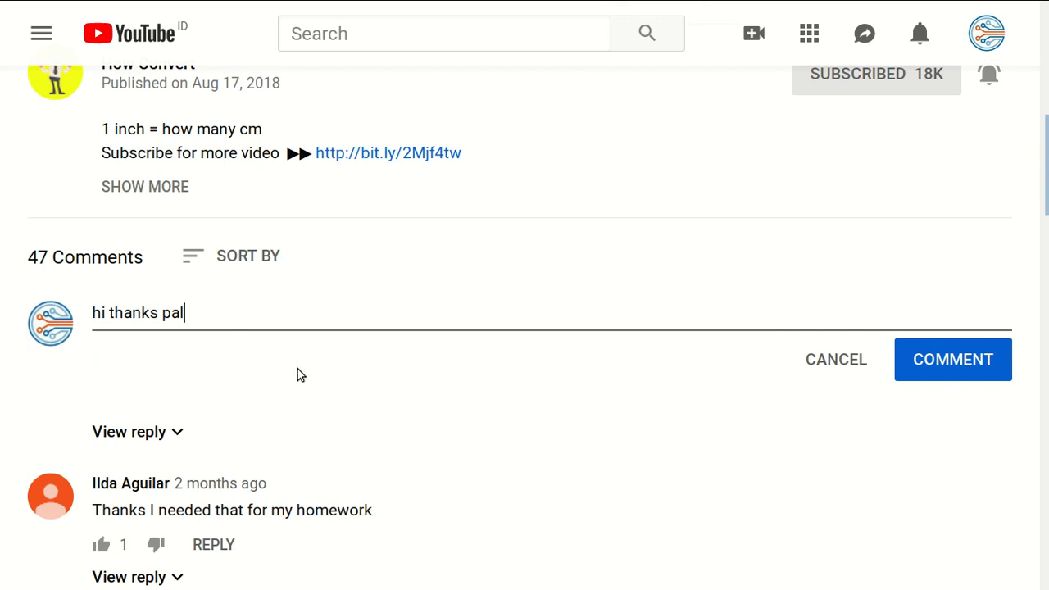
{"action": "mouse_move", "coordinate": [207, 336]}
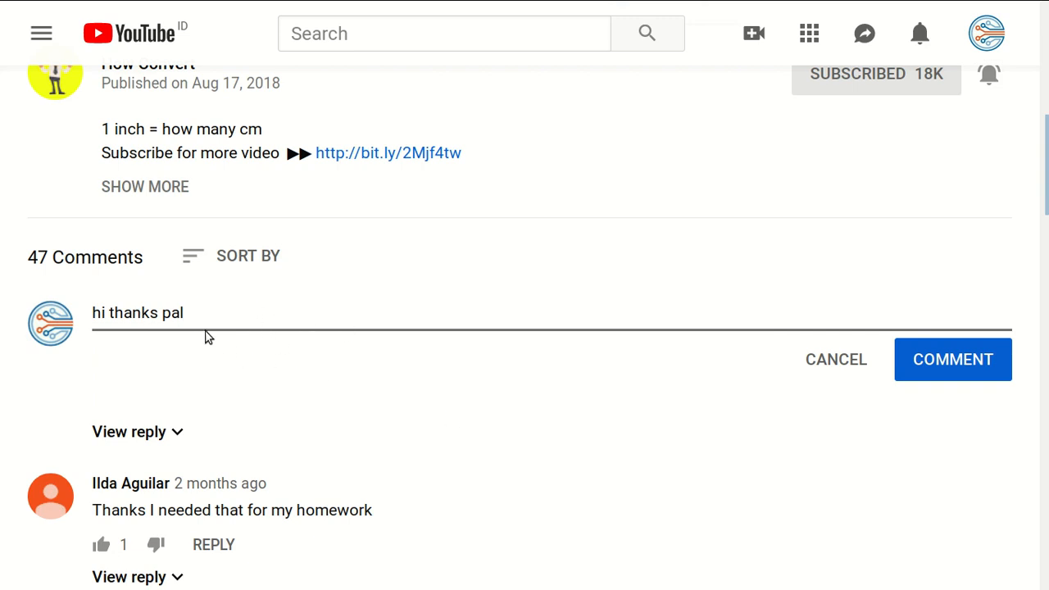
Step: Cancel the 'hi thanks pal' draft, leaving the comment box empty
{"action": "left_click", "coordinate": [952, 359]}
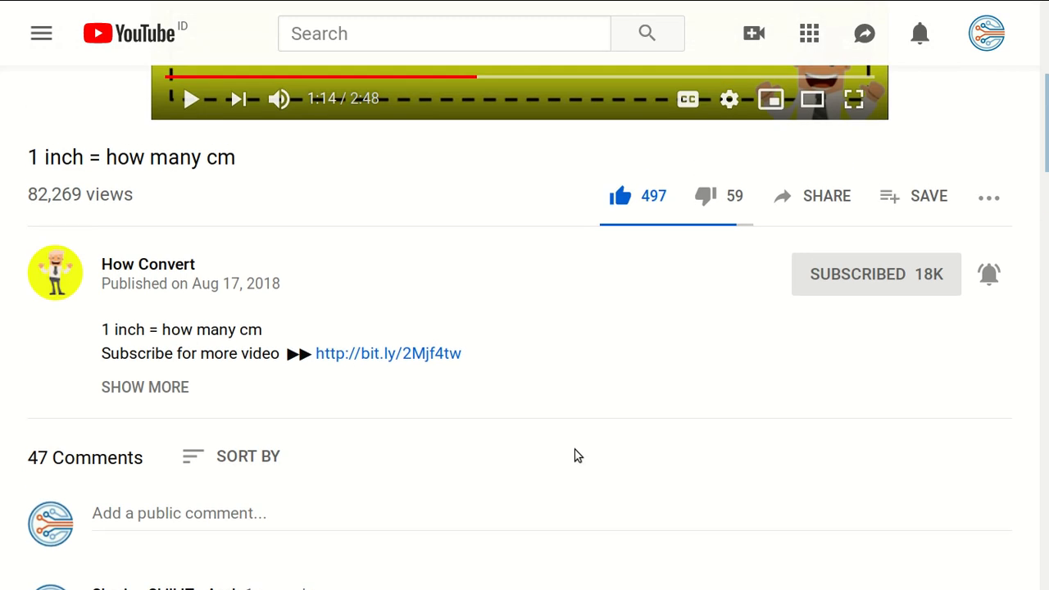
{"action": "mouse_move", "coordinate": [577, 461]}
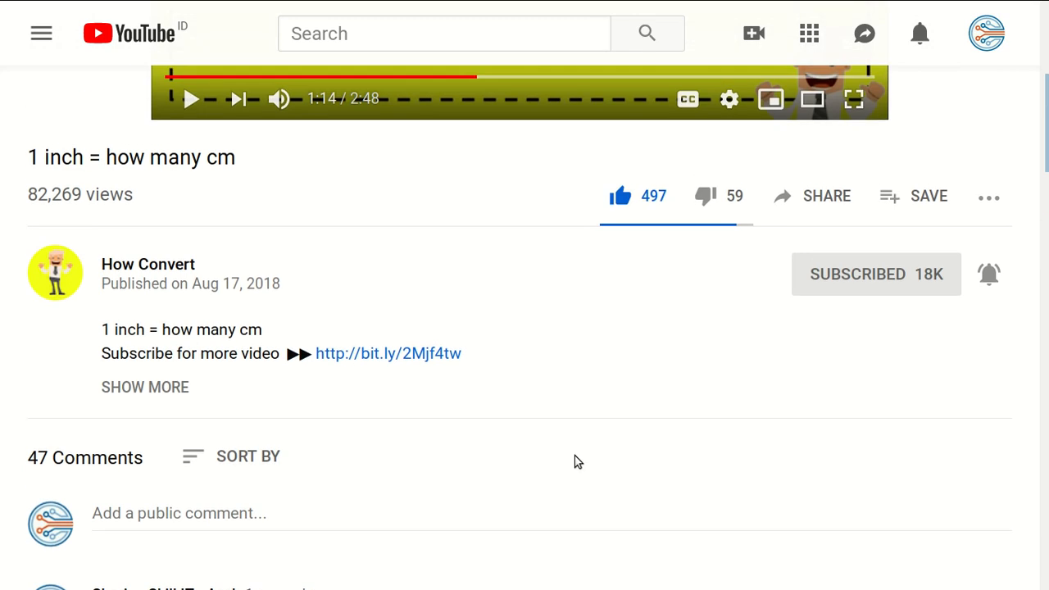